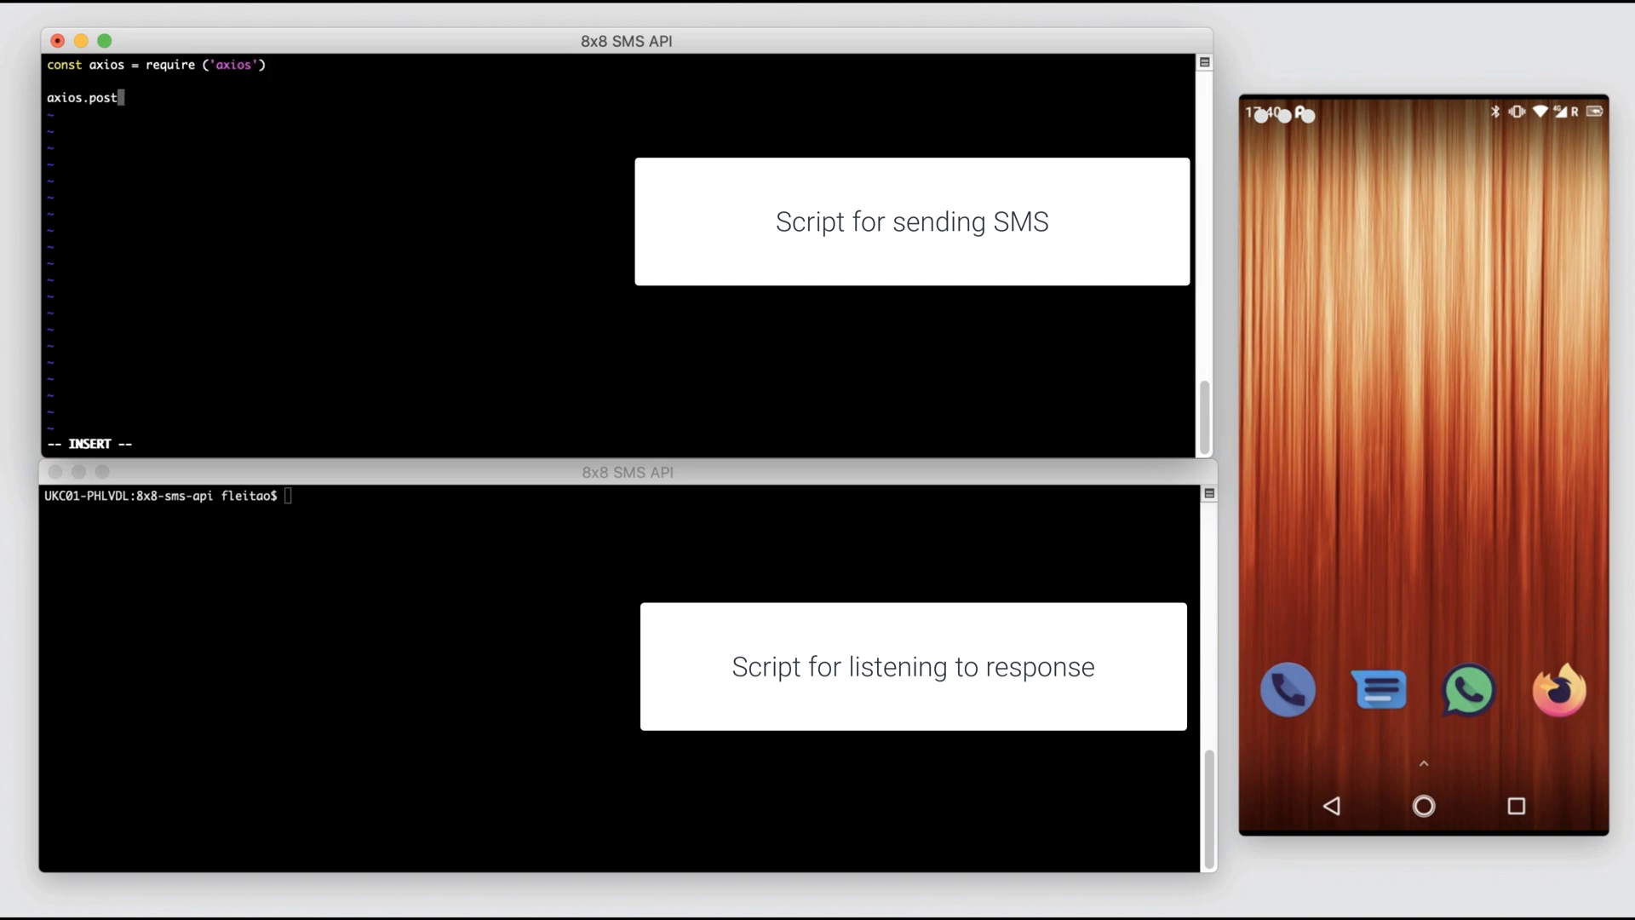
text(('https://api.wavecell.com/sms/v1/' + 'SubAccountID' + '/single', {)
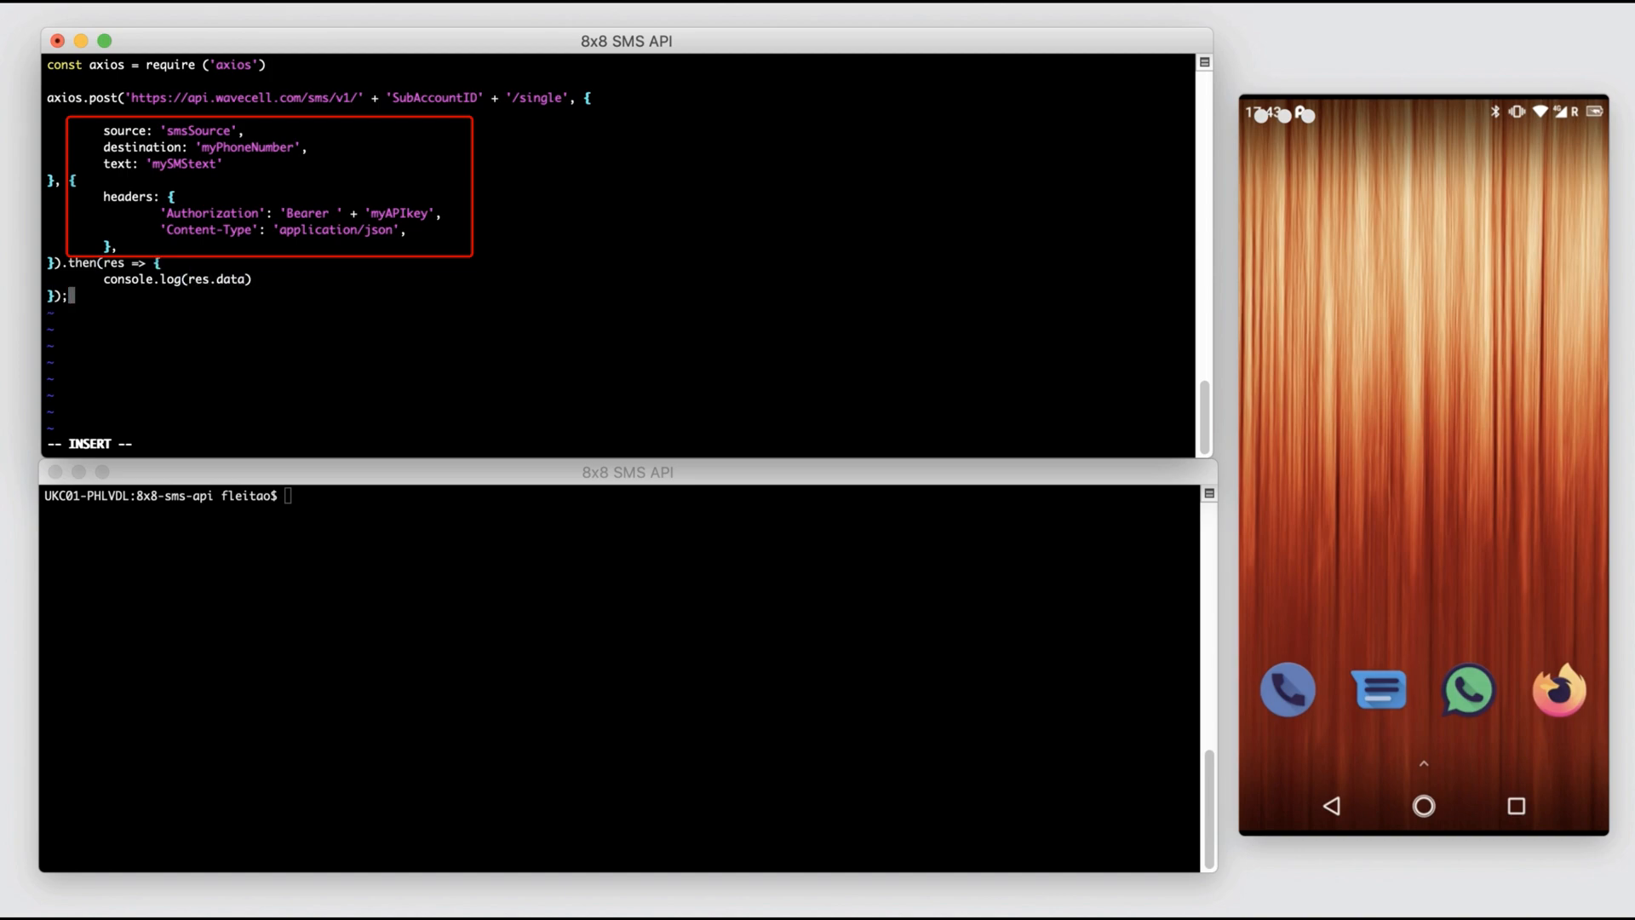
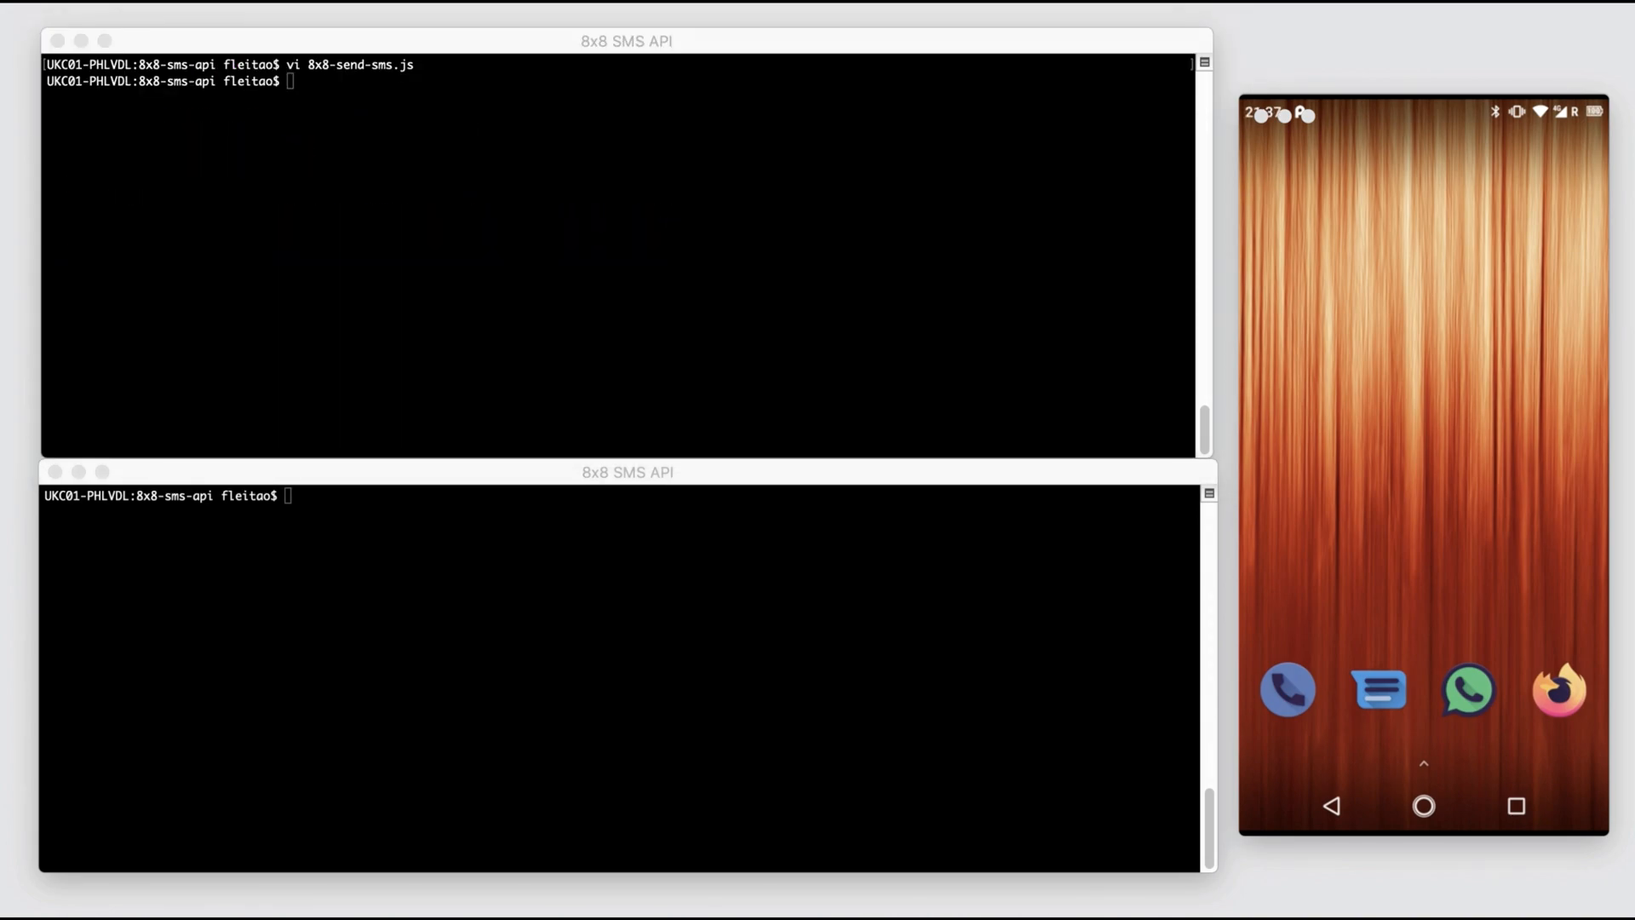
Write the express and body-parser setup with bodyParser.json() and app.listen logging 'Inbound SMS Server running on port ${PORT}'.
text(const express = require('express)
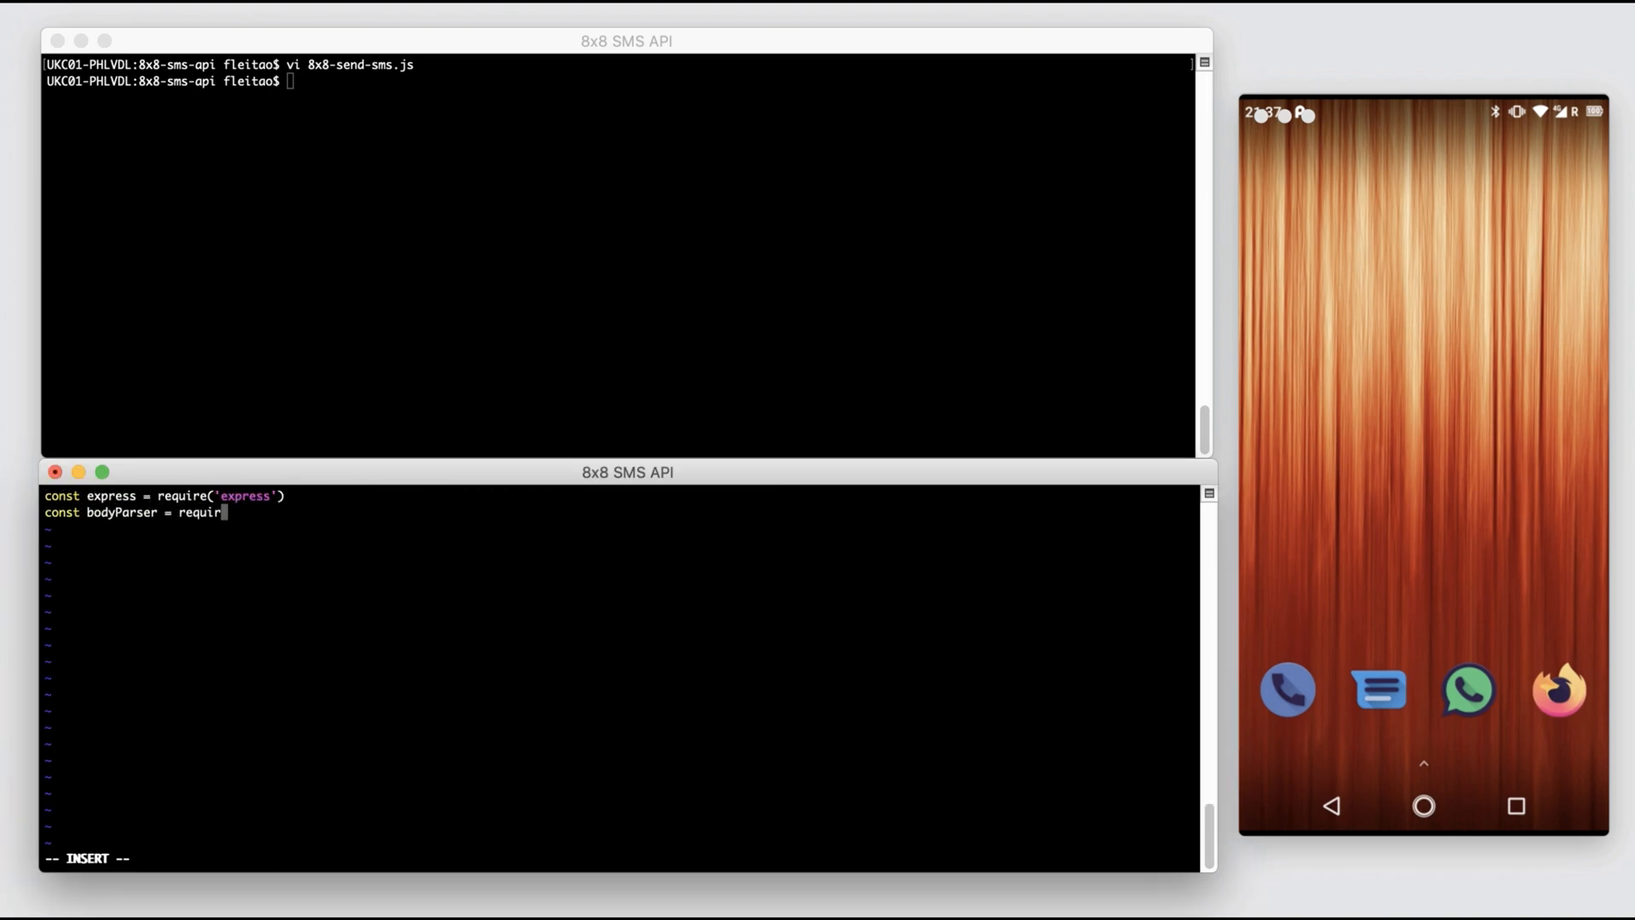
text(e('body-parser'))
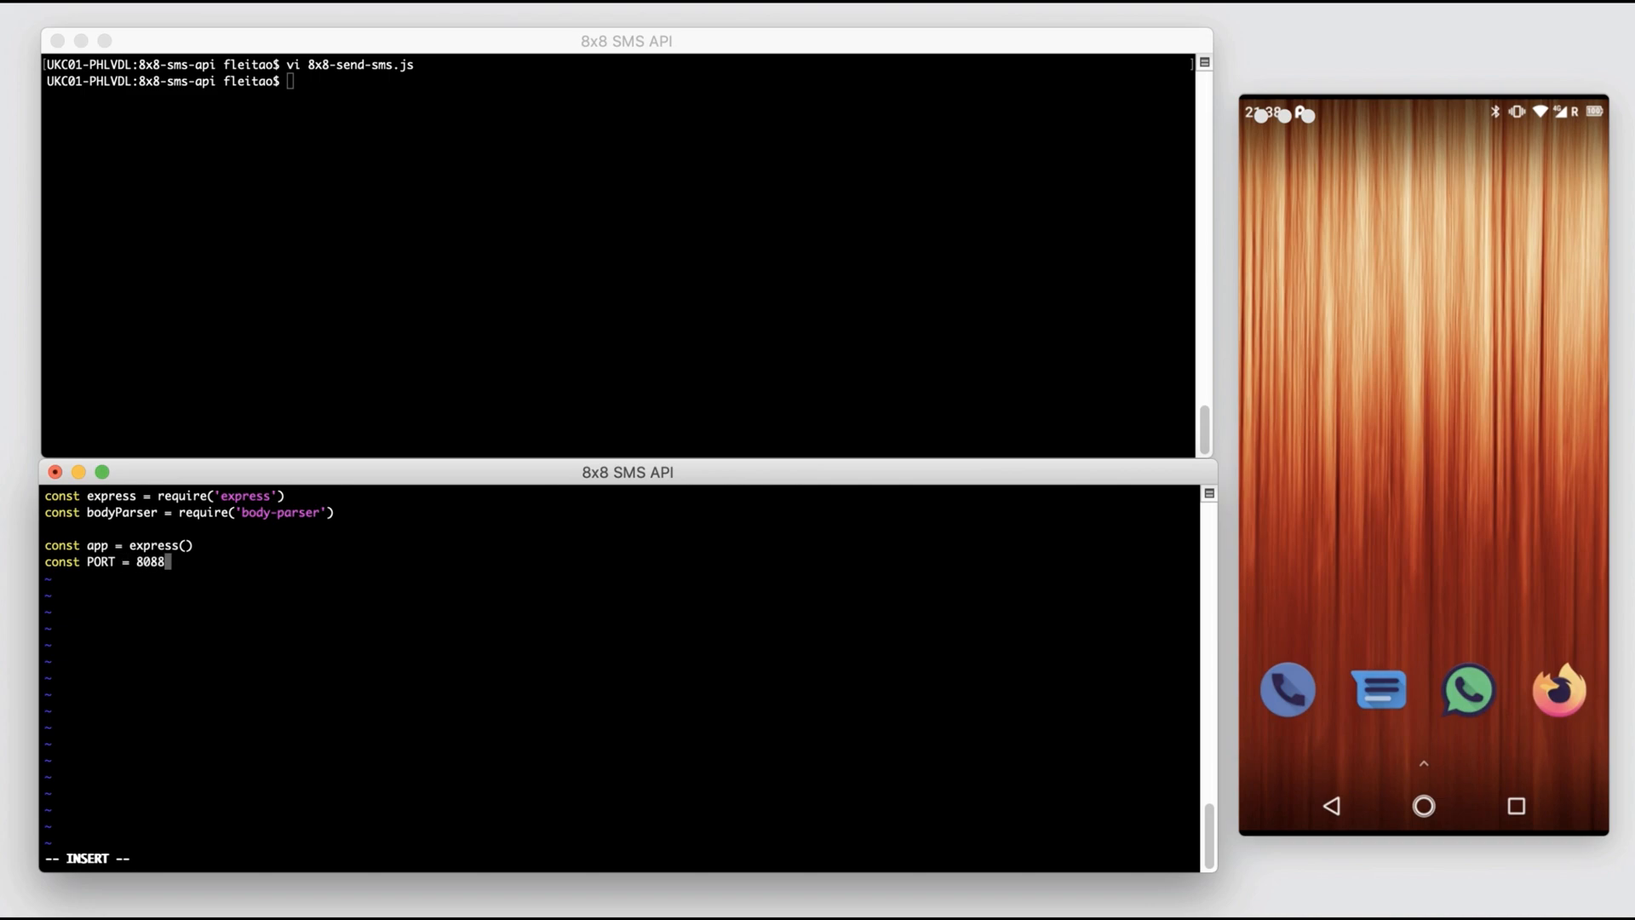
text(app.use(bodyParser.json()))
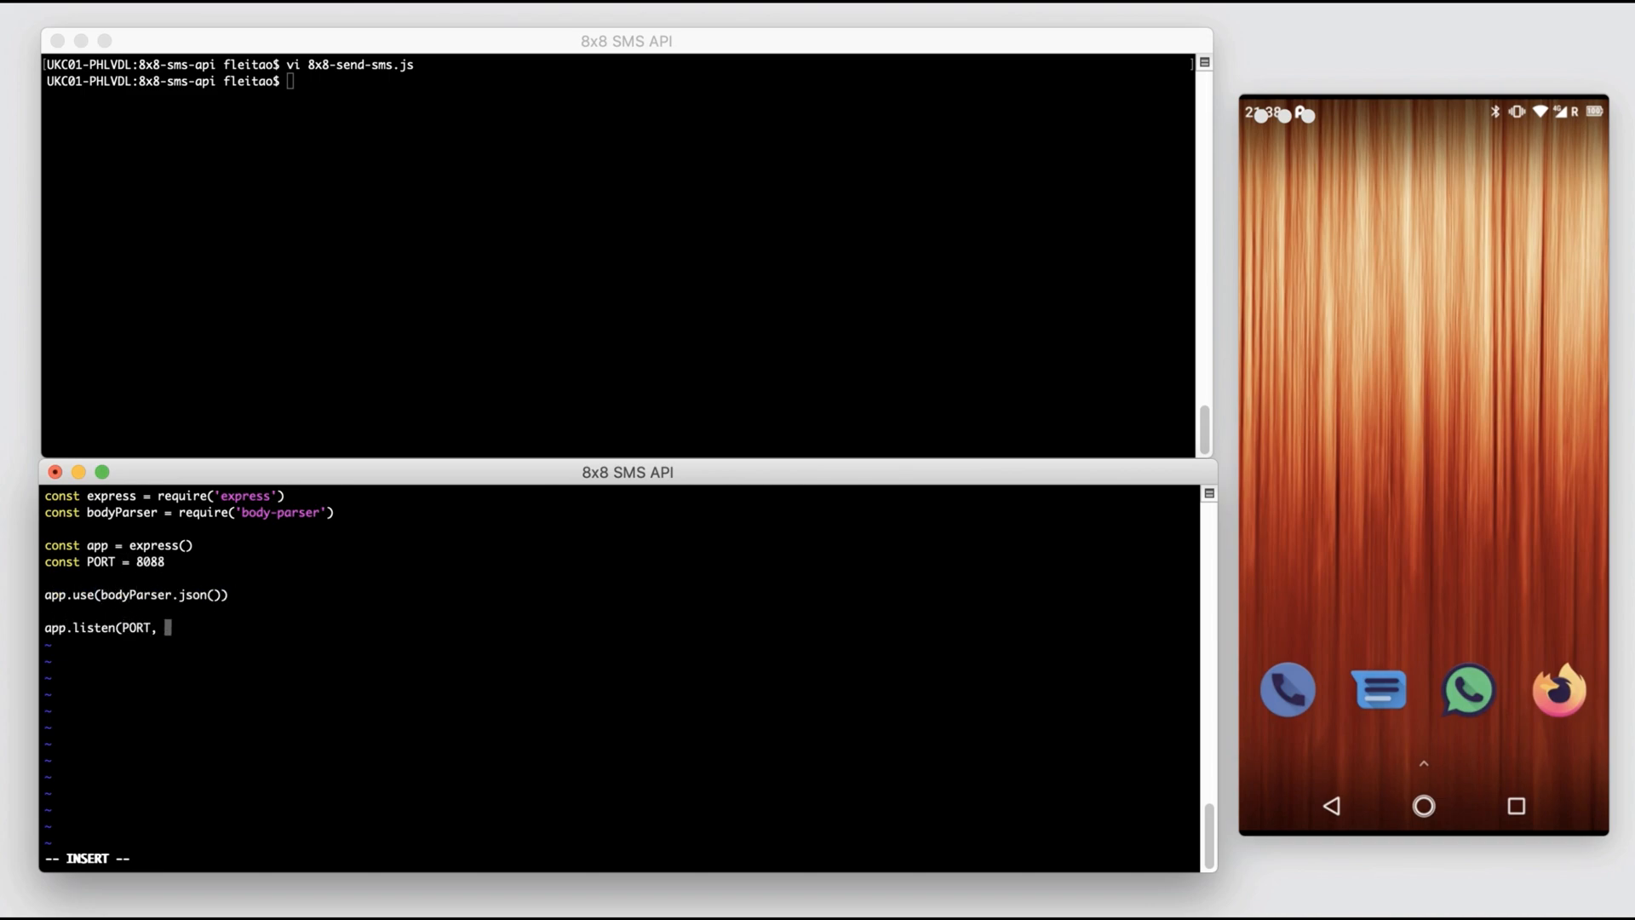
text(() => console.log('Inbound SMS Server running on port $)
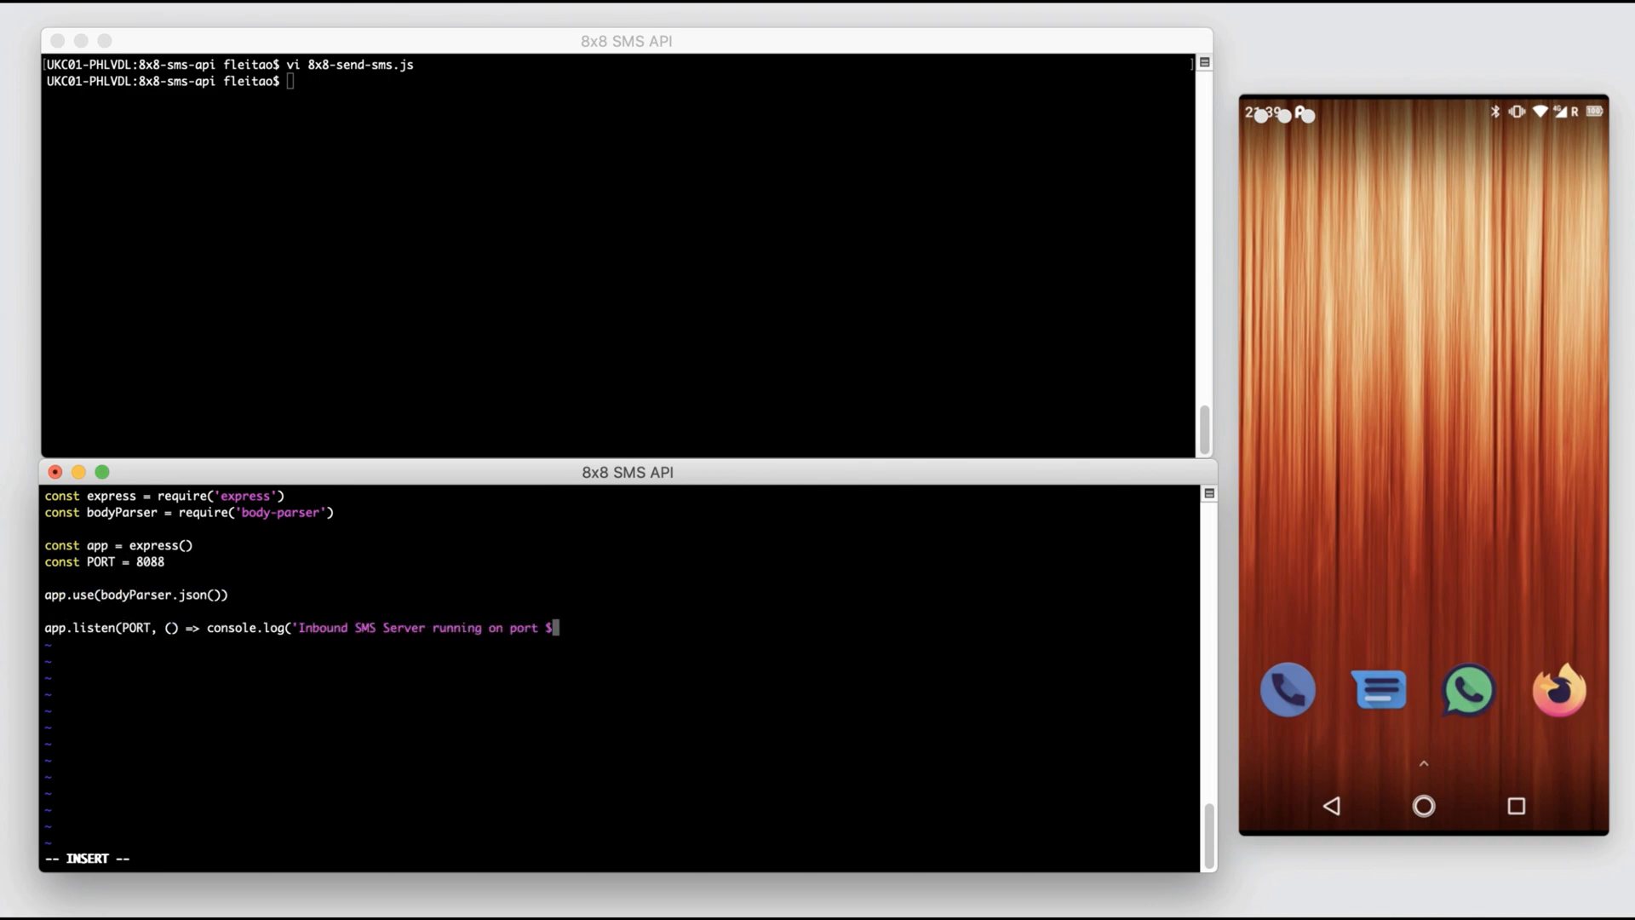
text({PORT} \n')))
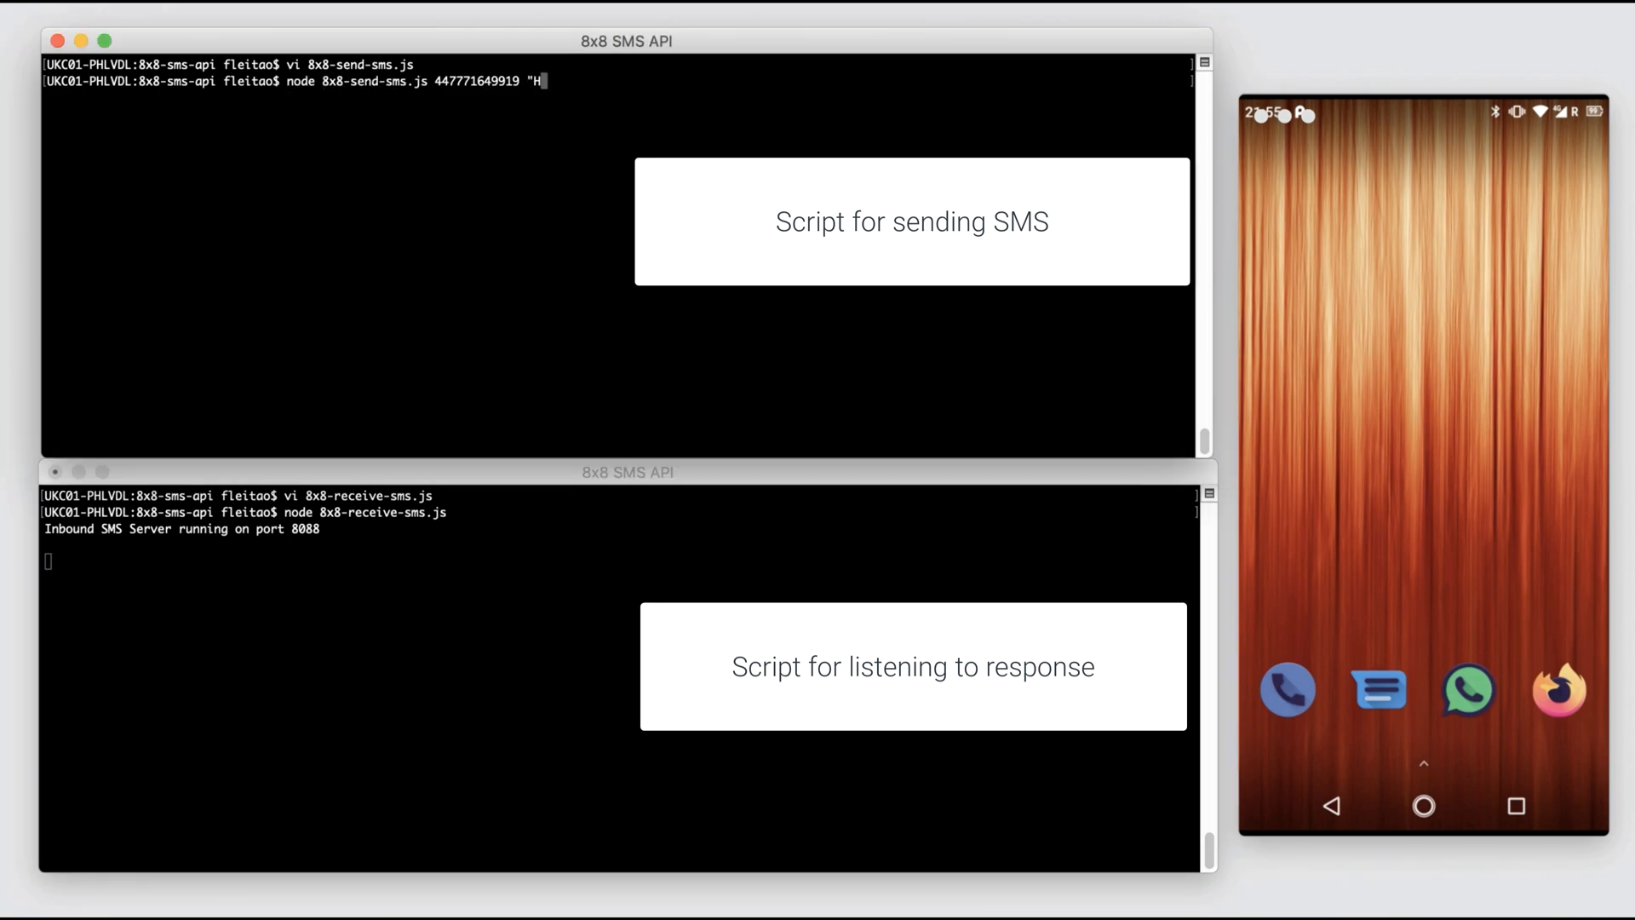
Send 'Hey Filipe, welcome to the 8x8 SMS' via the script and compose the 'Thanks! Looks great! :)' reply on the phone.
text(ey Filipe, welcome to the 8x8 SMS API")
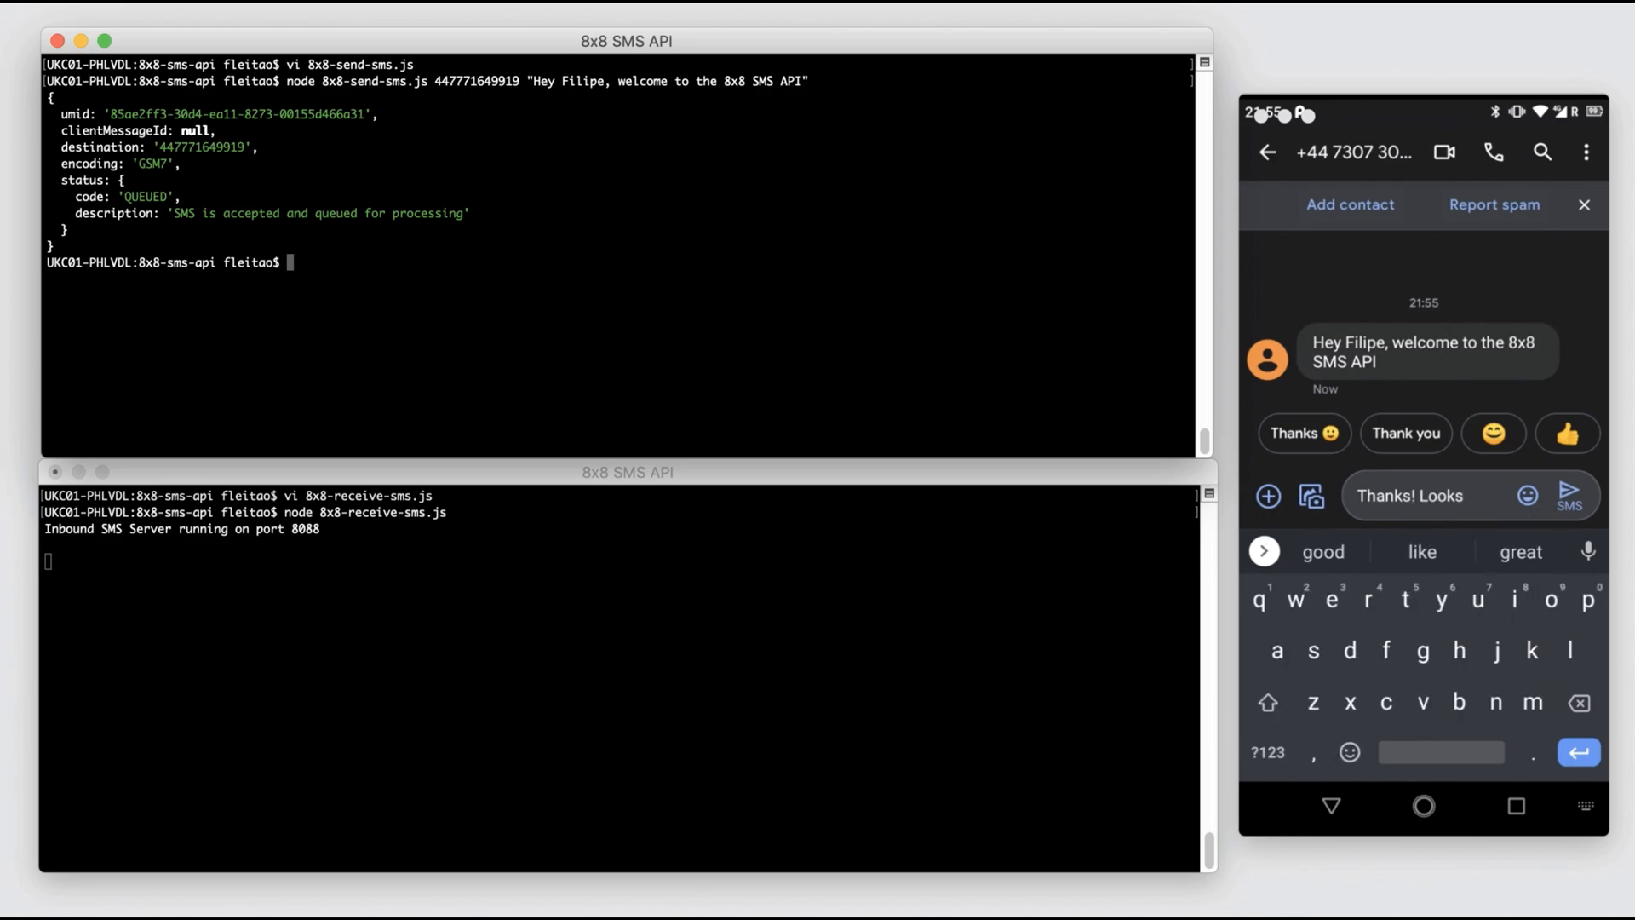
click(1268, 751)
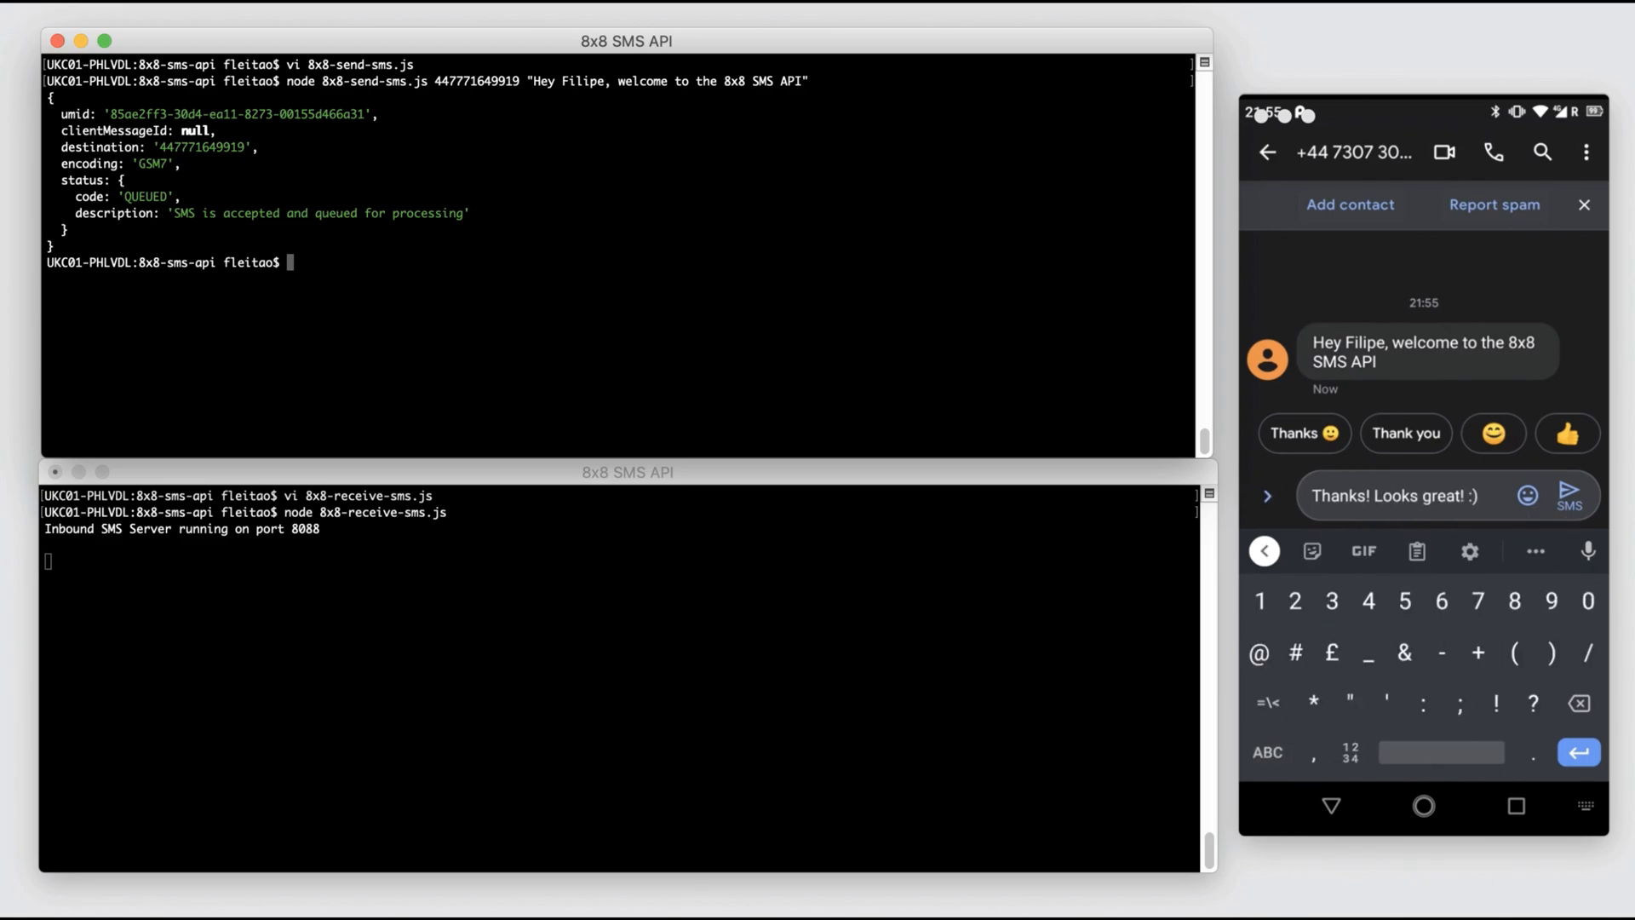